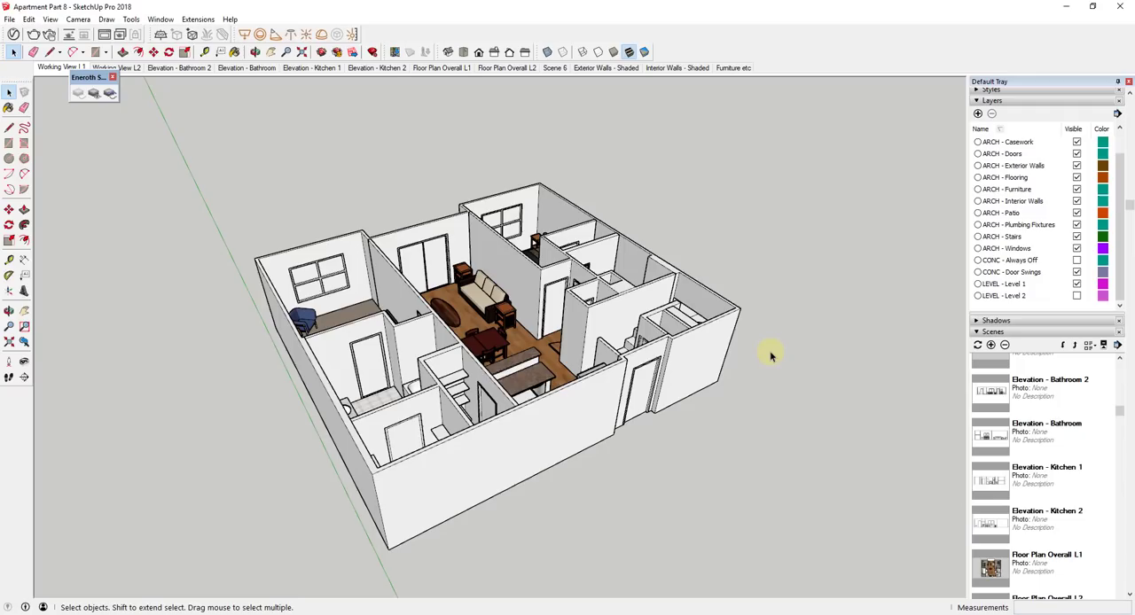
mouse_move(767, 357)
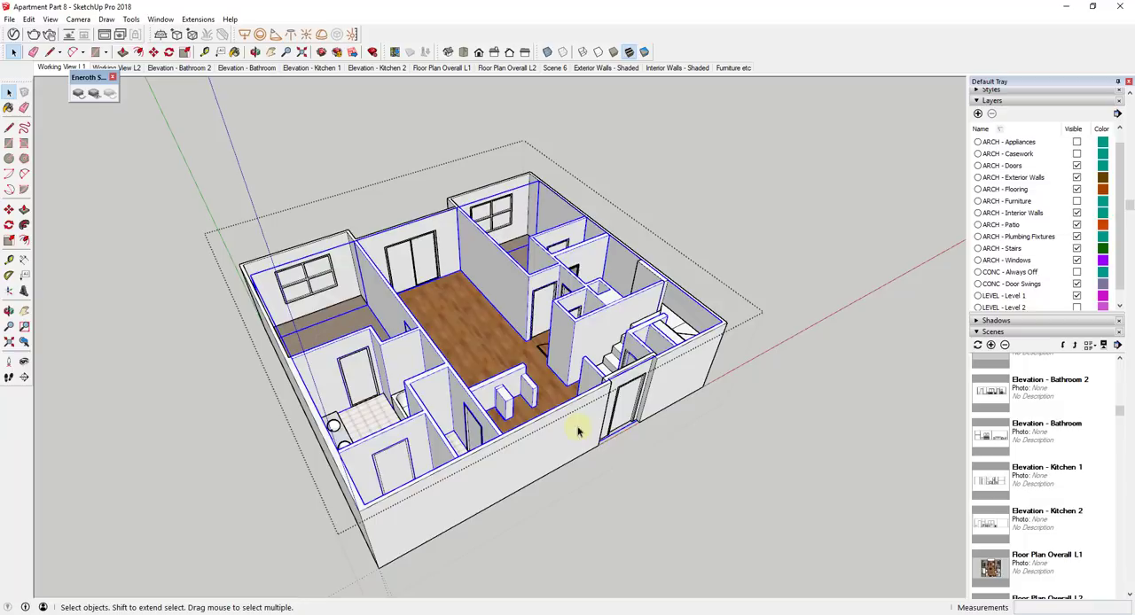
mouse_move(408, 343)
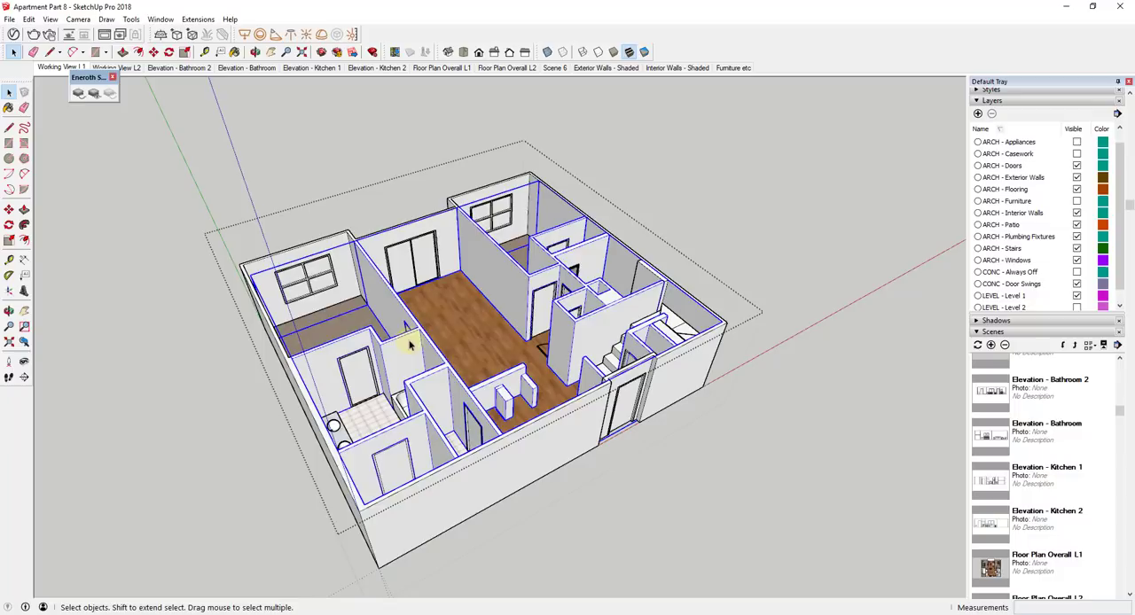
mouse_move(561, 277)
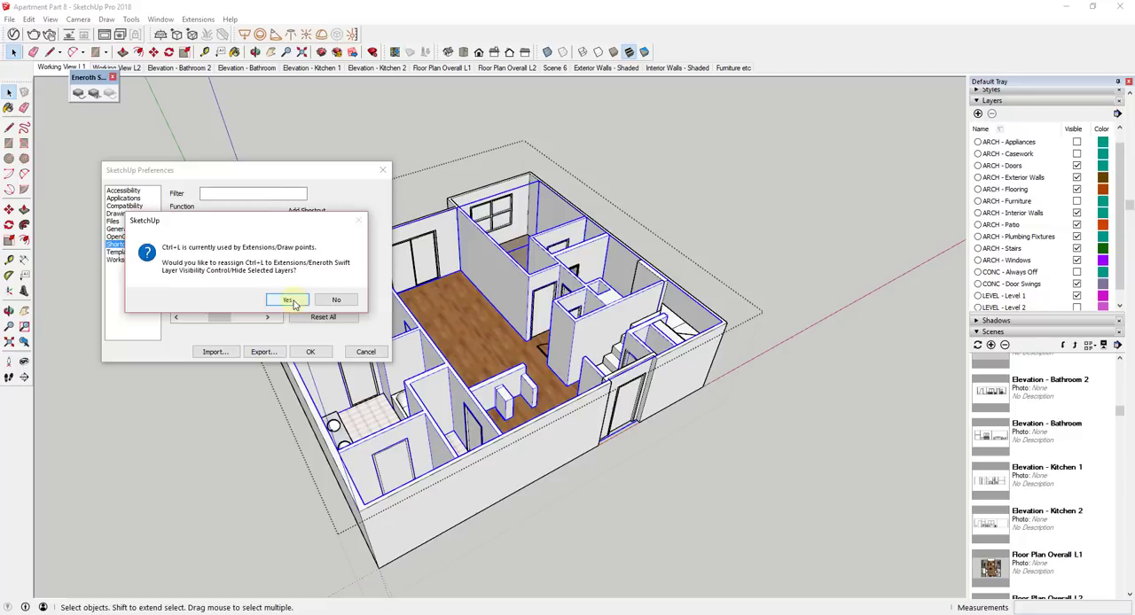
Step: Confirm reassigning the Draw points shortcut to Hide Selected Layers
left_click(287, 300)
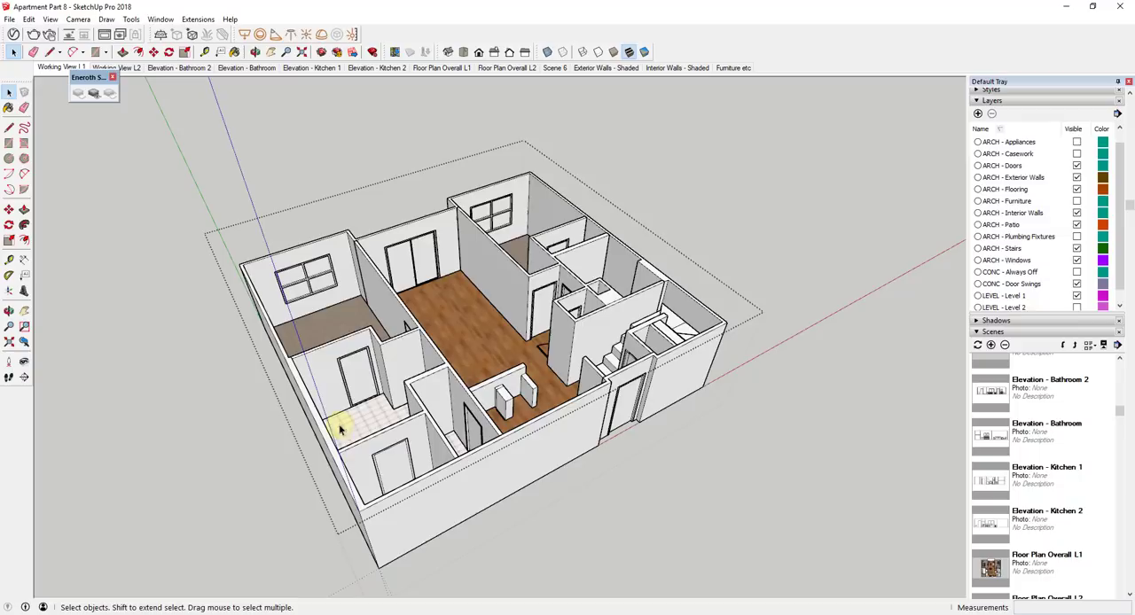